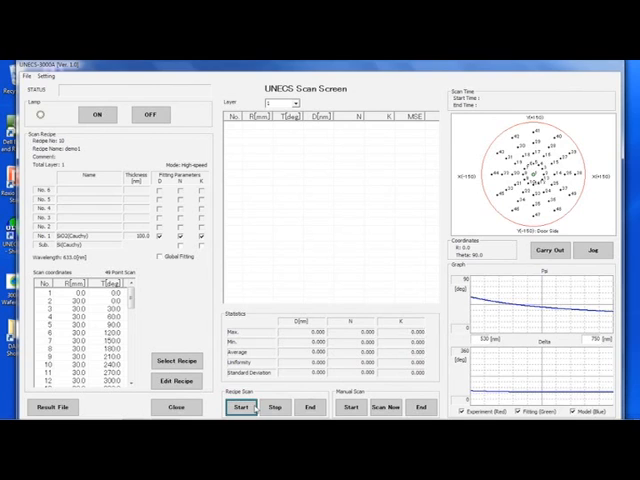
Start the 49-point SiO2 demo recipe scan, triggering the lamp-off notice.
{"action": "left_click", "coordinate": [240, 407]}
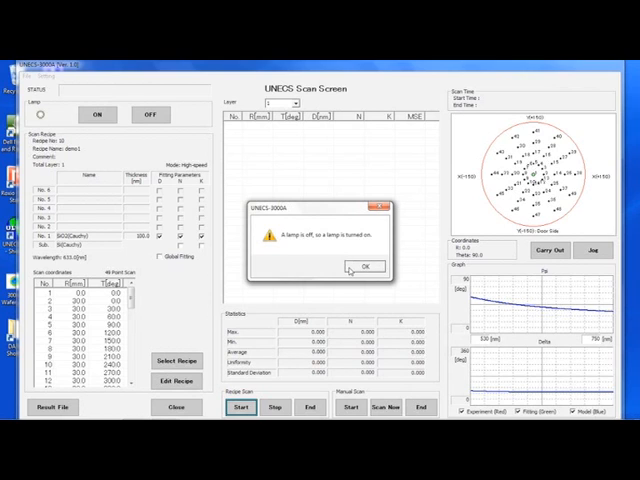
Acknowledge the lamp turning on and confirm the recipe scan should begin.
{"action": "left_click", "coordinate": [365, 267]}
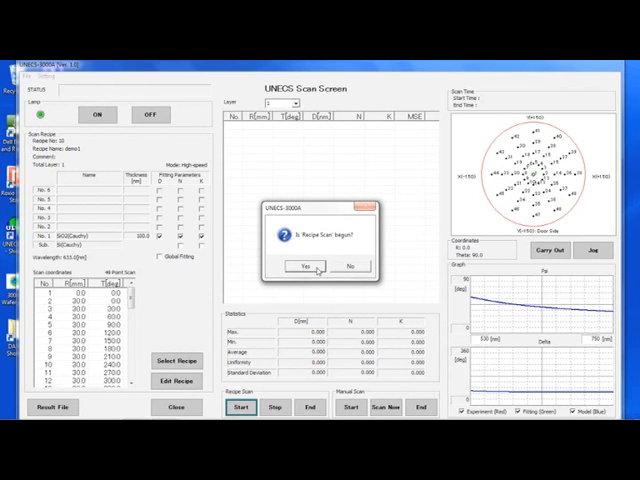
{"action": "left_click", "coordinate": [305, 266]}
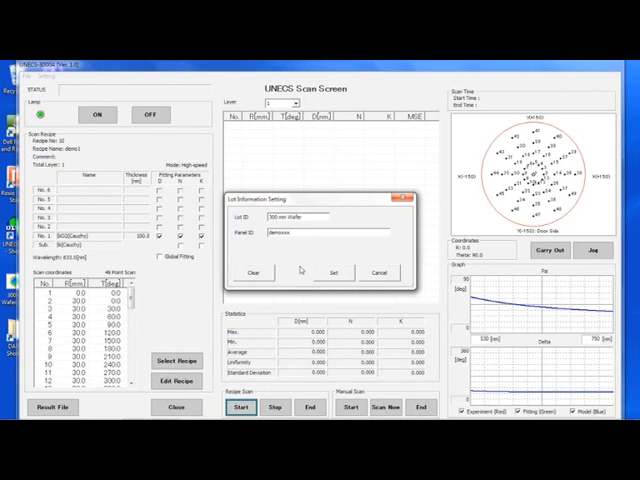
{"action": "mouse_move", "coordinate": [352, 272]}
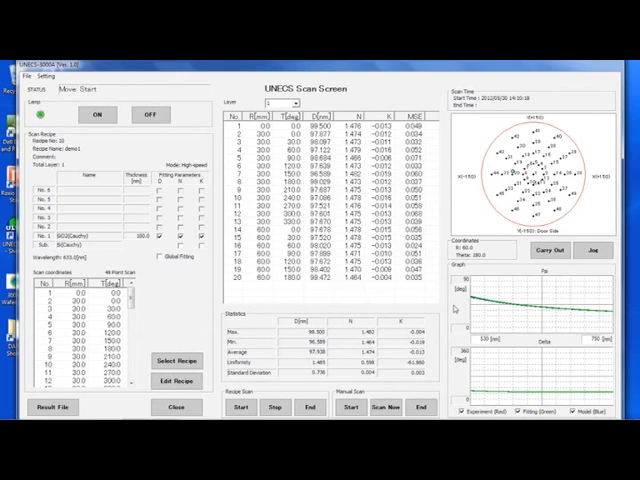
Scroll the Scan Screen table as thickness, refractive index and MSE rows populate.
{"action": "scroll", "scroll_direction": "down", "scroll_amount": 3}
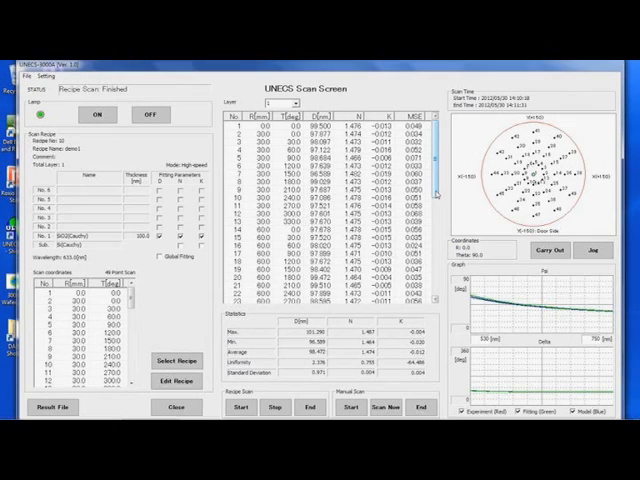
{"action": "scroll", "scroll_direction": "down", "scroll_amount": 3}
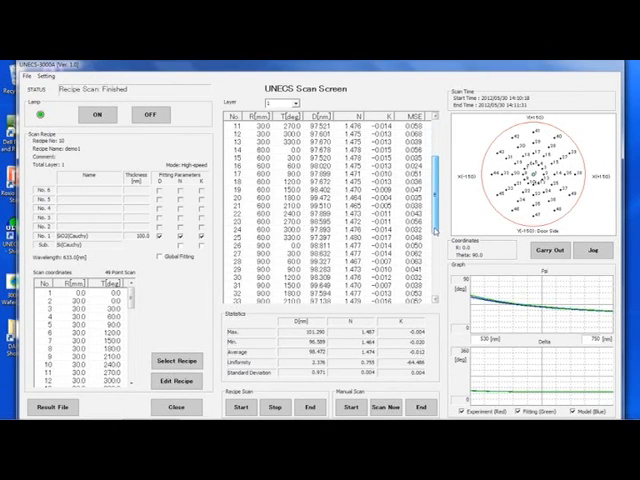
{"action": "scroll", "scroll_direction": "down", "scroll_amount": 3}
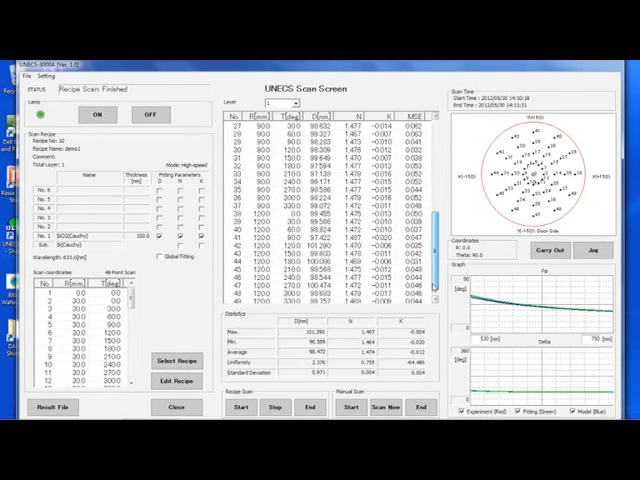